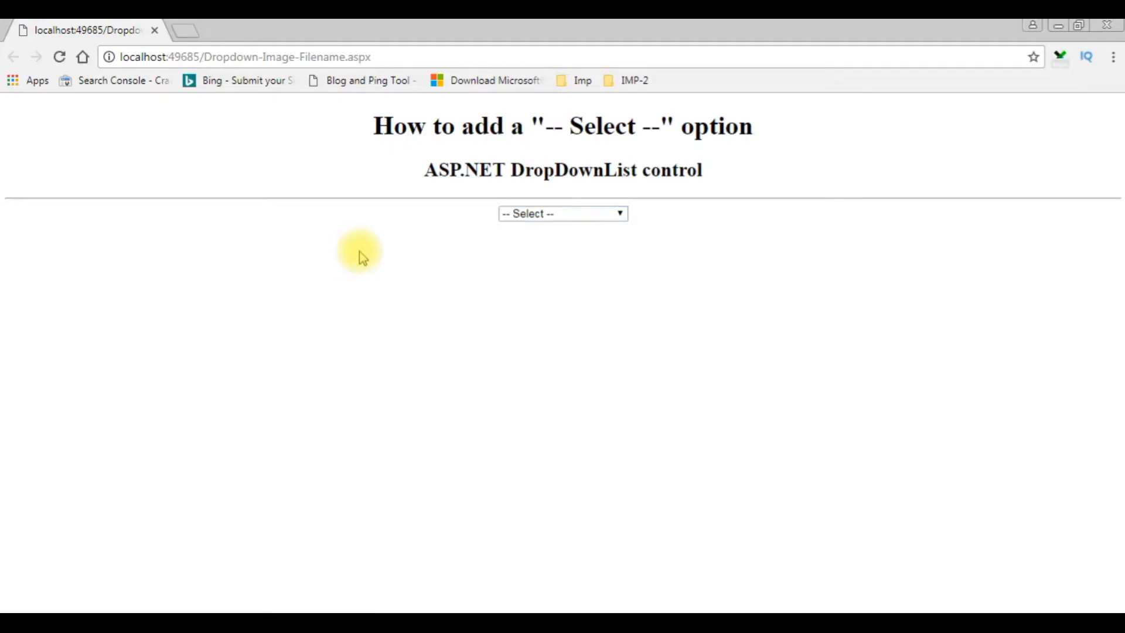
pyautogui.moveTo(636, 224)
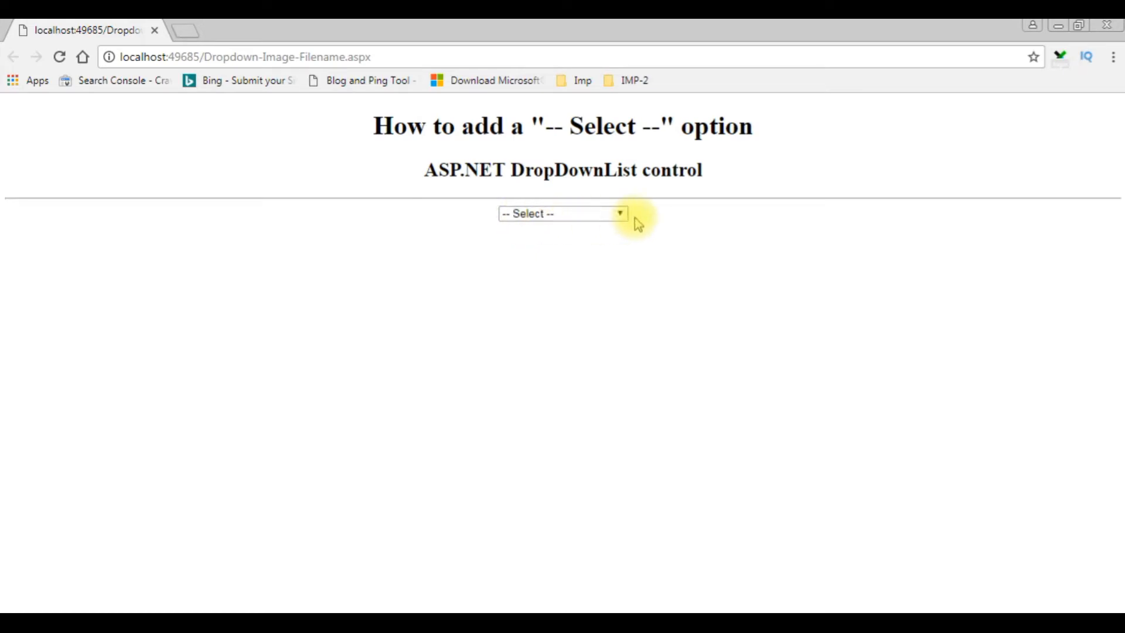
# - Expand the page's dropdown in Chrome to reveal the image file name options
pyautogui.click(562, 213)
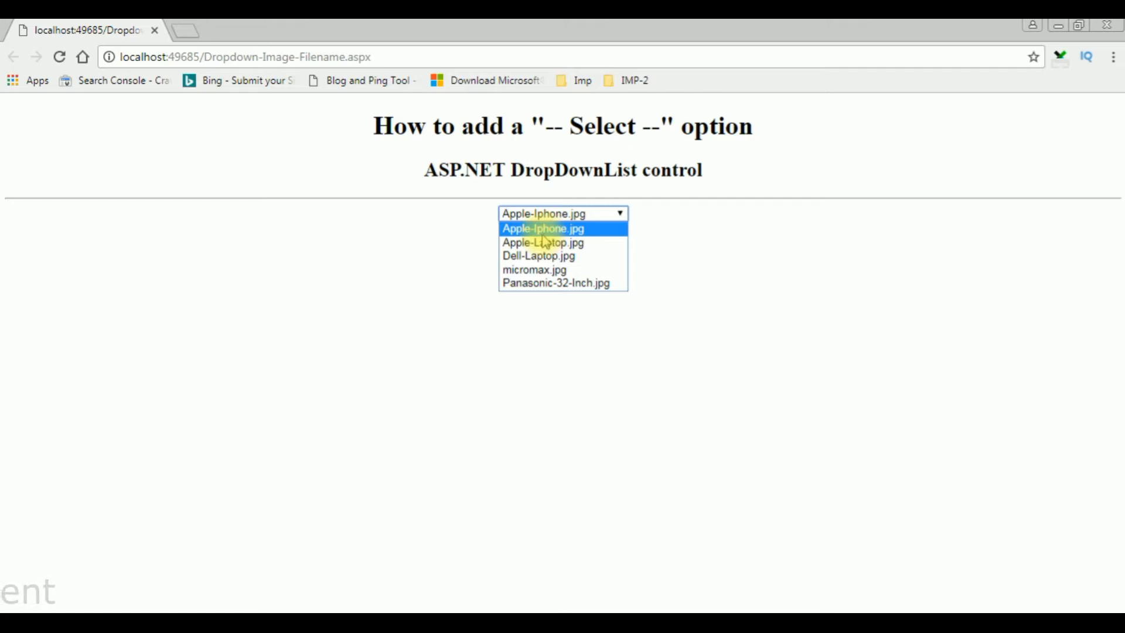
pyautogui.moveTo(562, 282)
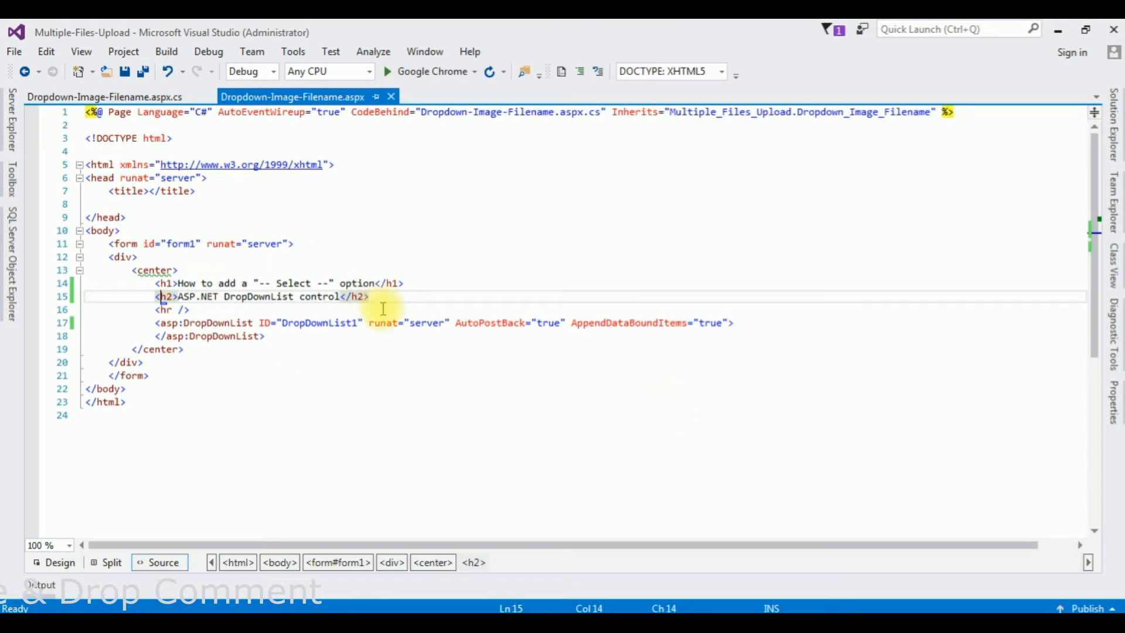
# - Write <asp:ListItem Text="-- Select --" Value="0"> on a new line inside the DropDownList markup
pyautogui.click(733, 322)
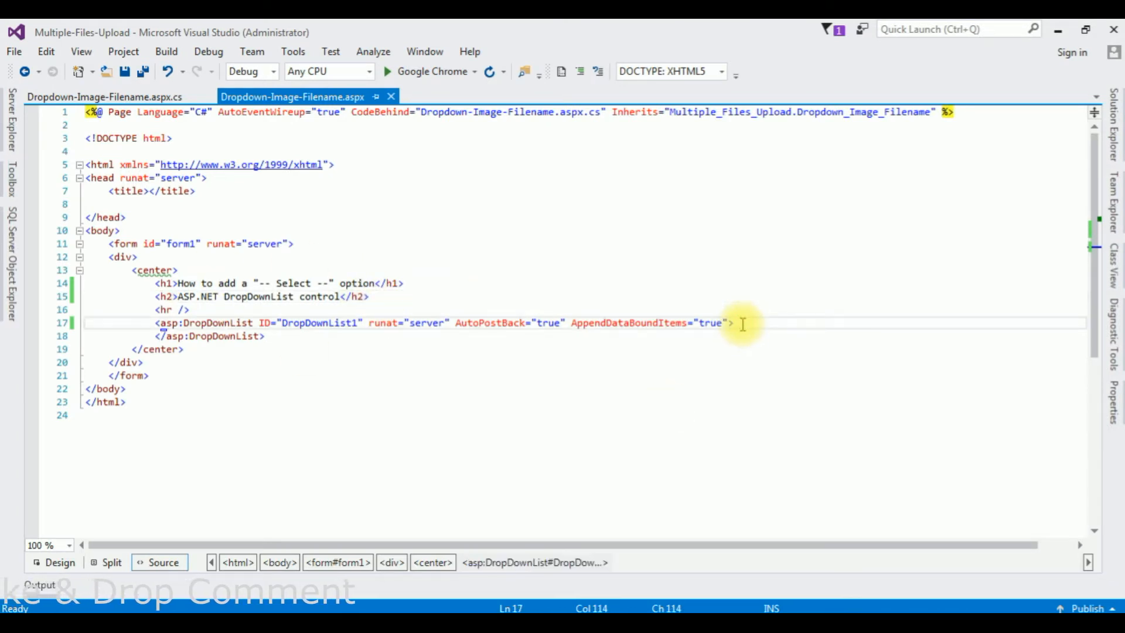
pyautogui.press('enter')
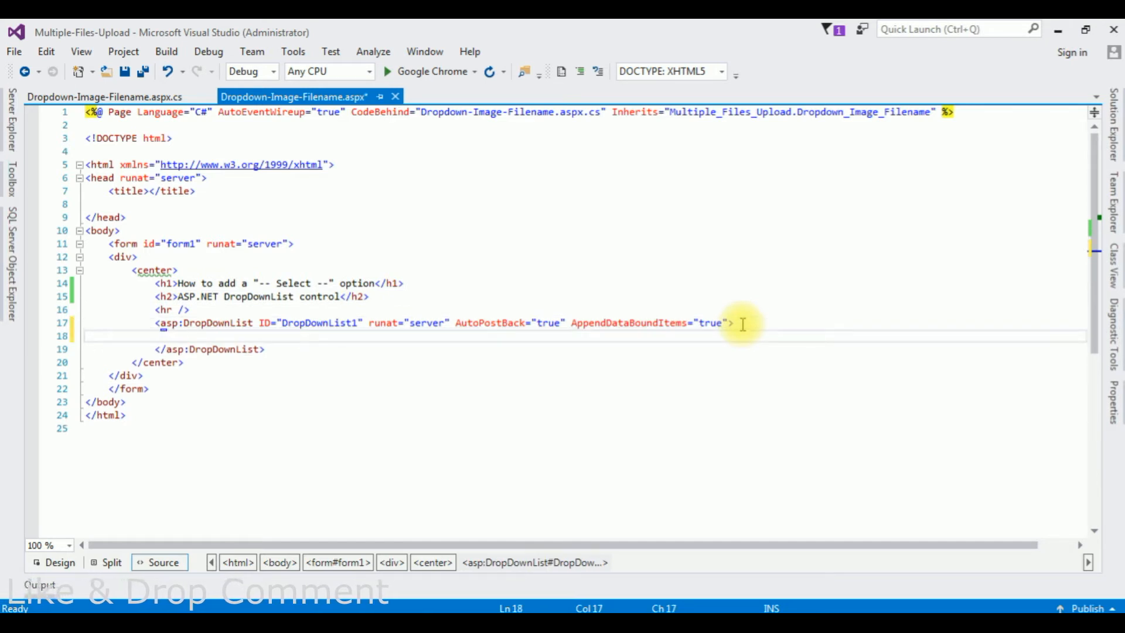
pyautogui.write('<asp:ListItem')
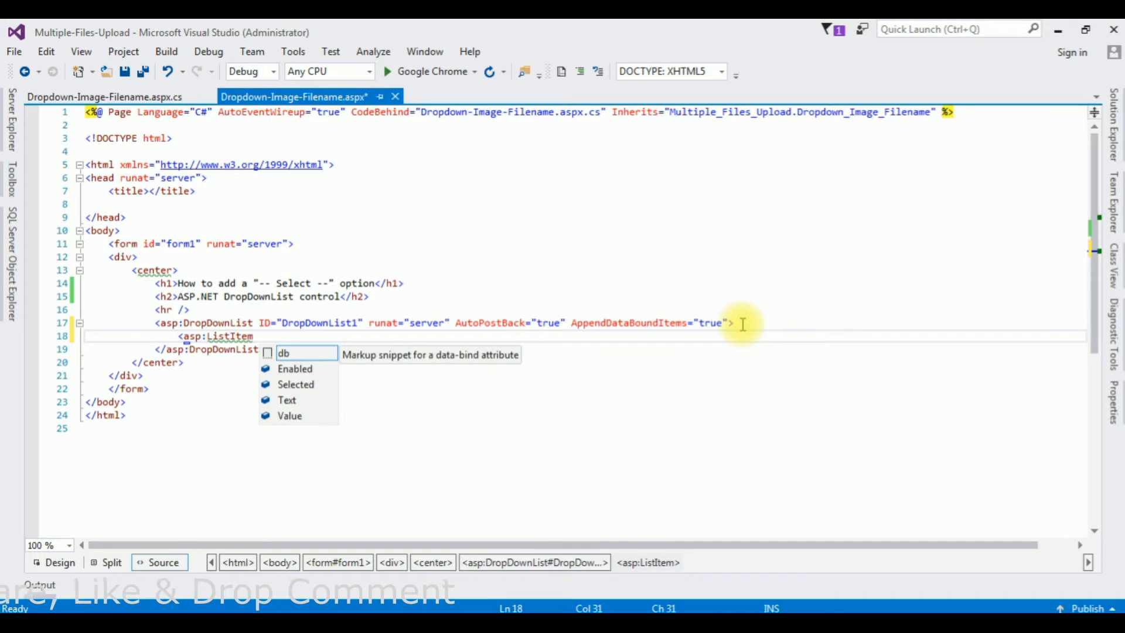
pyautogui.write('Text')
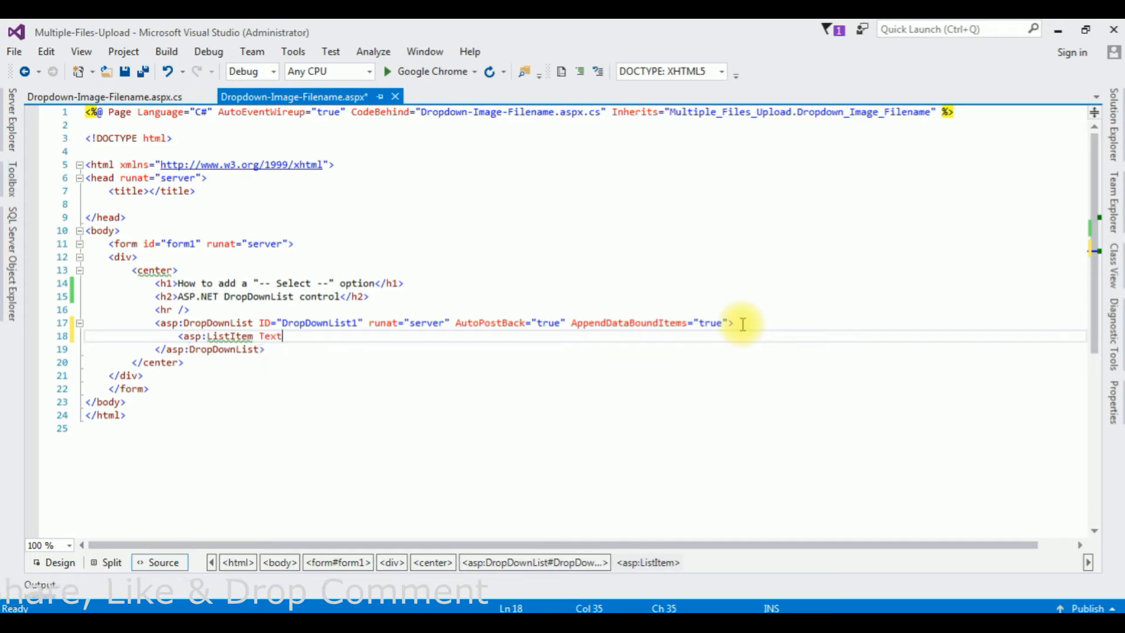
pyautogui.write('=""')
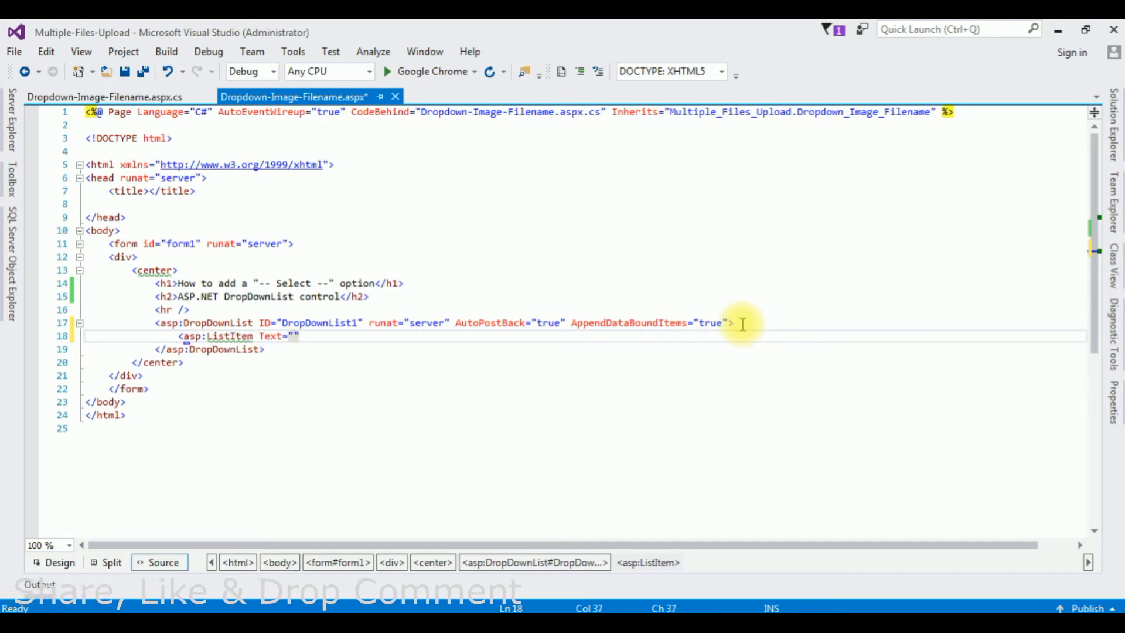
pyautogui.write('-- S')
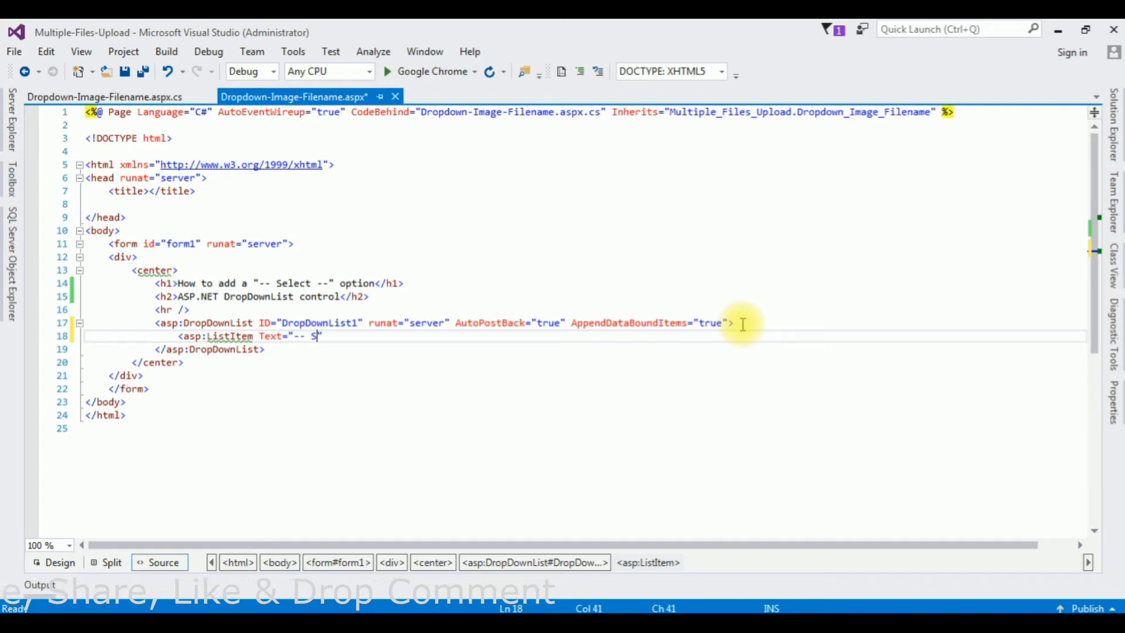
pyautogui.write('ele')
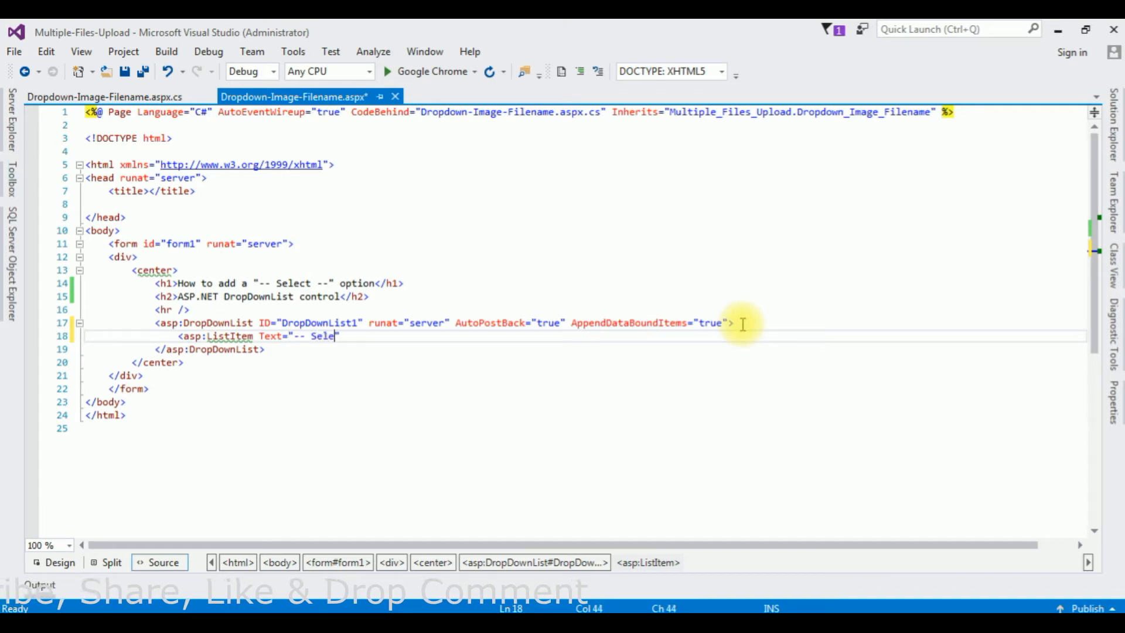
pyautogui.write('ct --"')
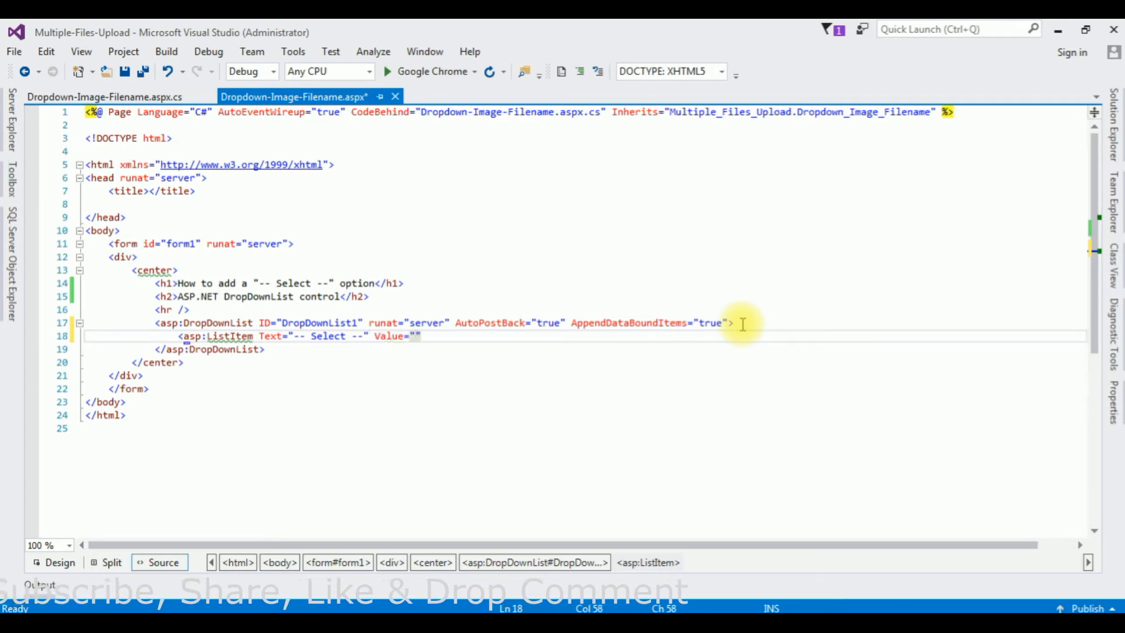
pyautogui.write('0>')
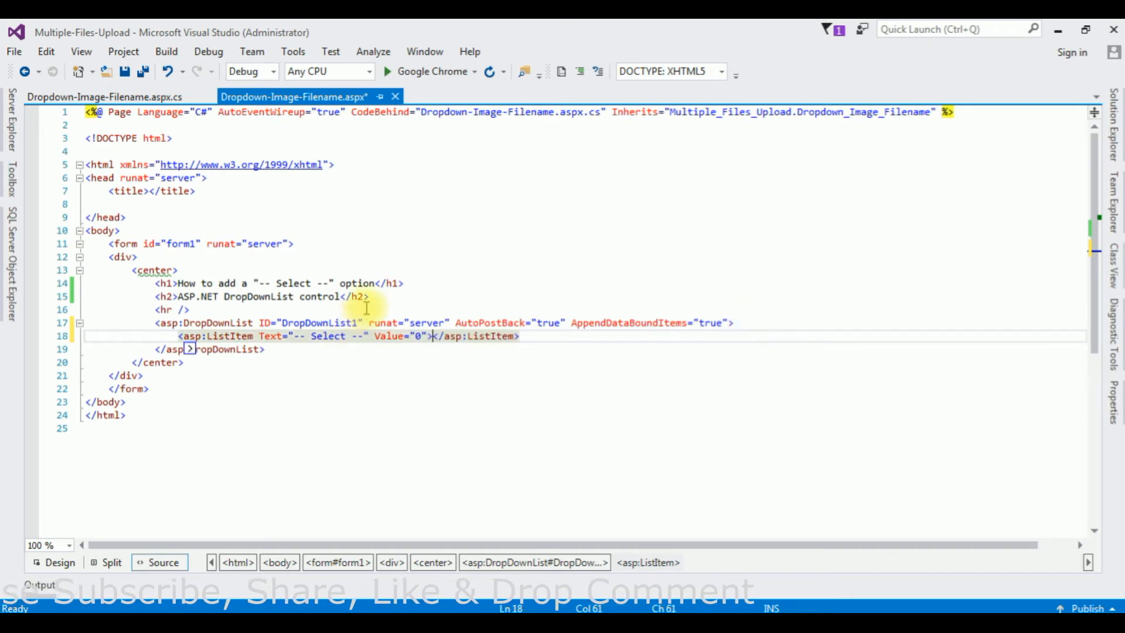
pyautogui.moveTo(464, 400)
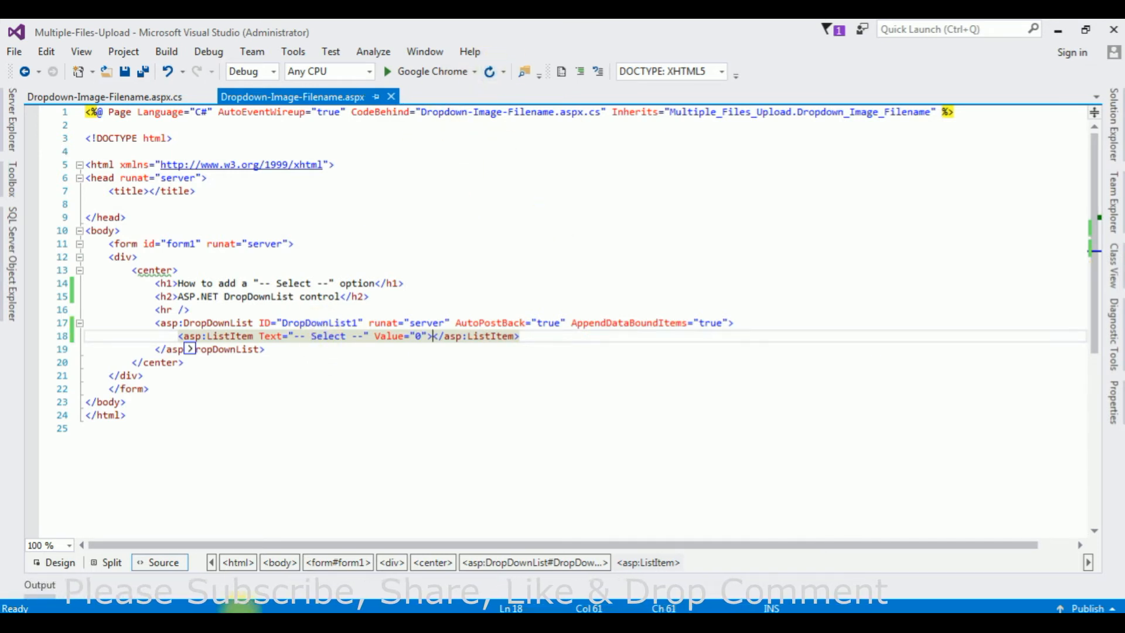
# - Wrap the '-- Select --' ListItem line in <%-- --%> server-side comment markers
pyautogui.click(386, 72)
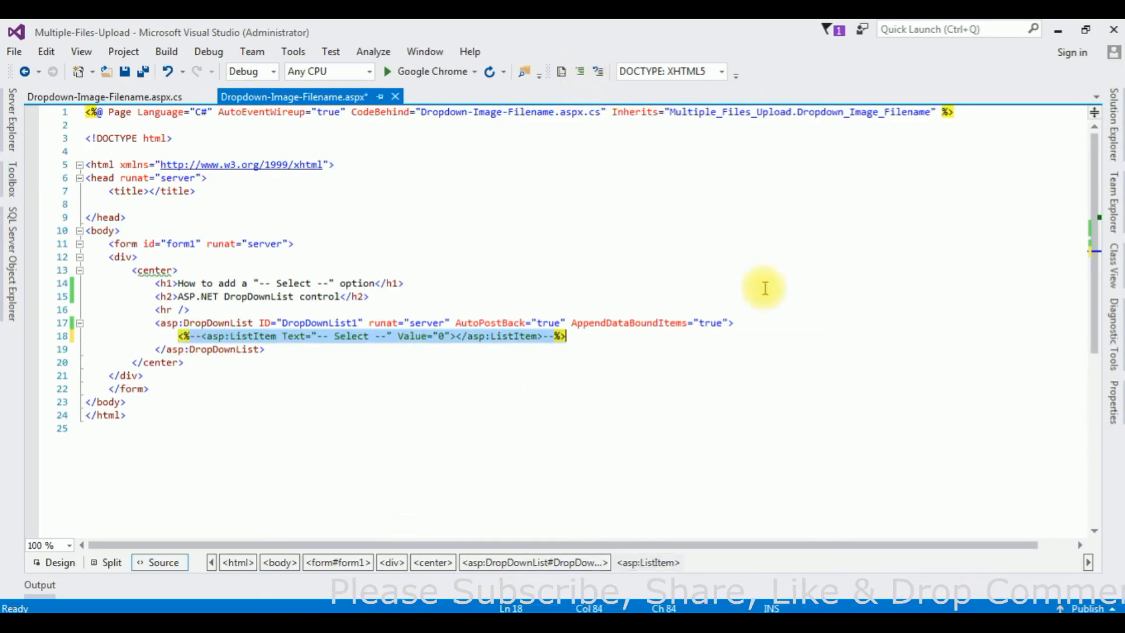
# - In the code-behind Page_Load, write DropDownList1.Items.Insert(0, "-- choose --") before the DataSource line
pyautogui.click(101, 97)
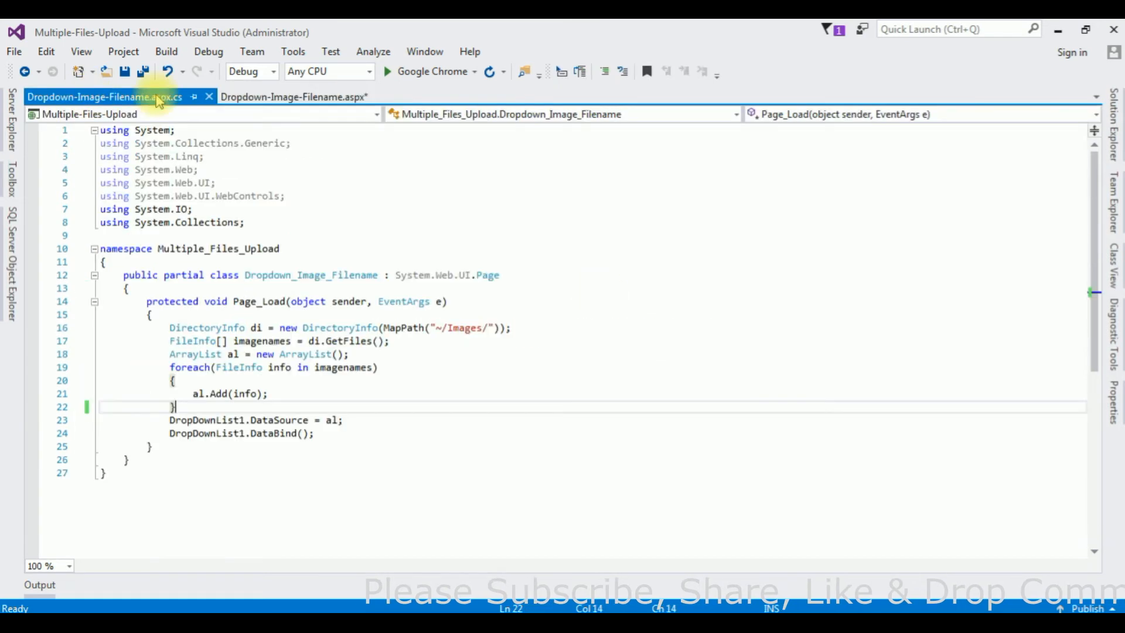
pyautogui.moveTo(179, 408)
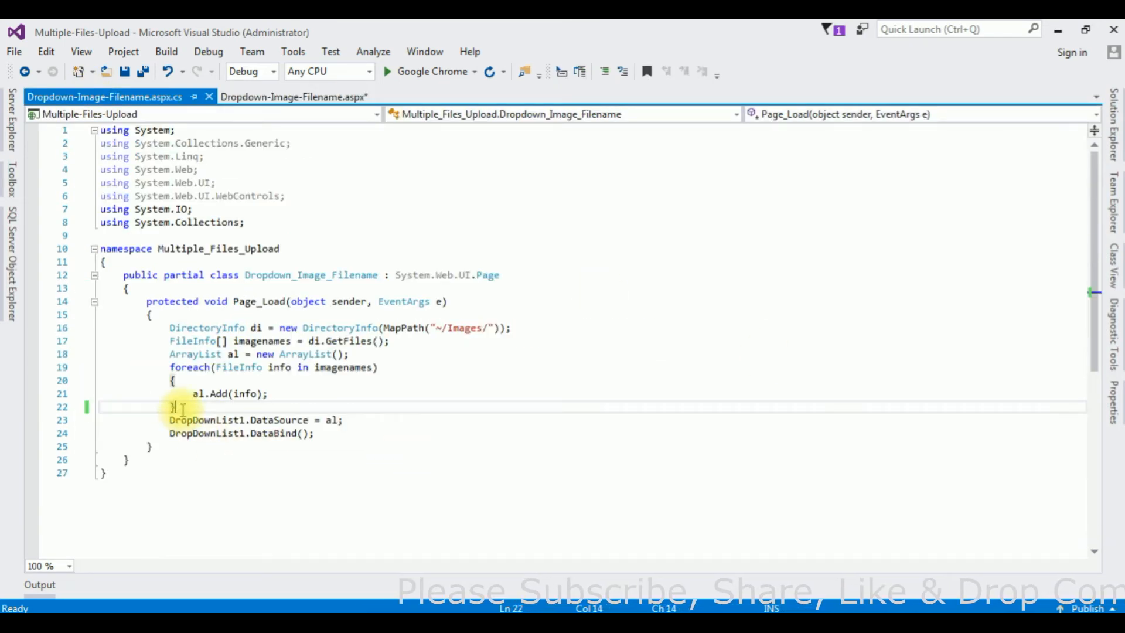
pyautogui.write('dr')
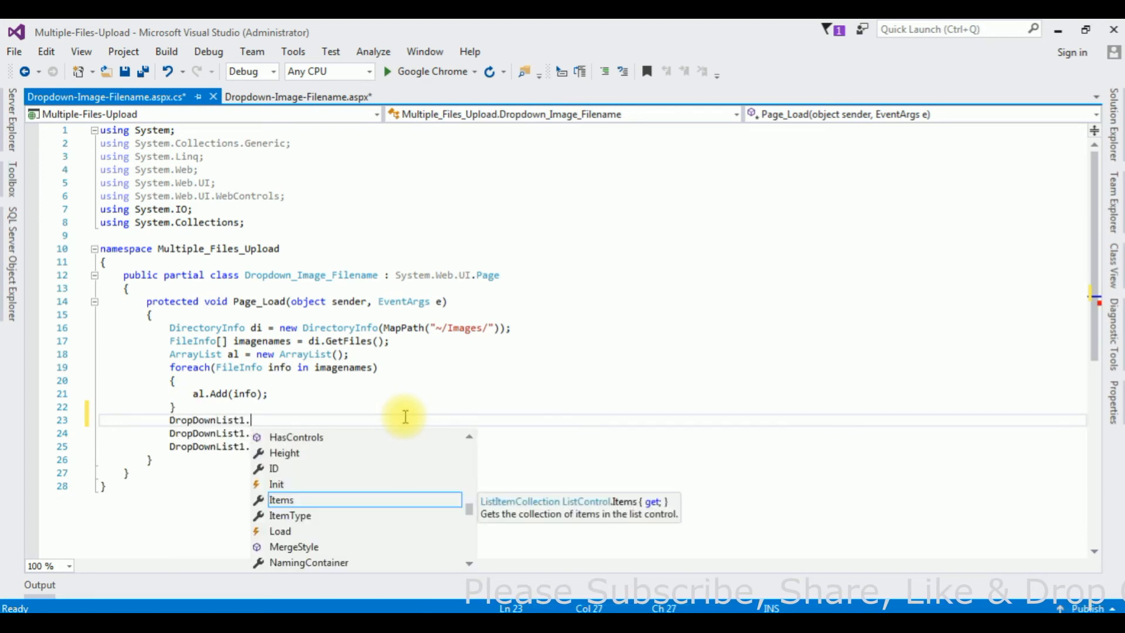
pyautogui.write('Items.i')
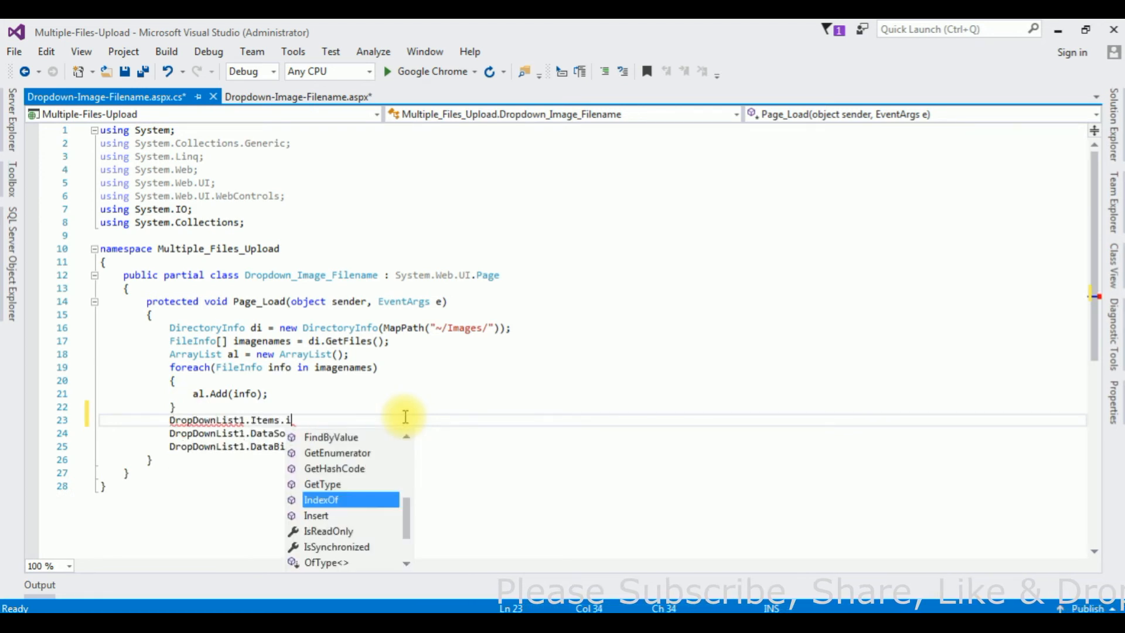
pyautogui.write('nsert')
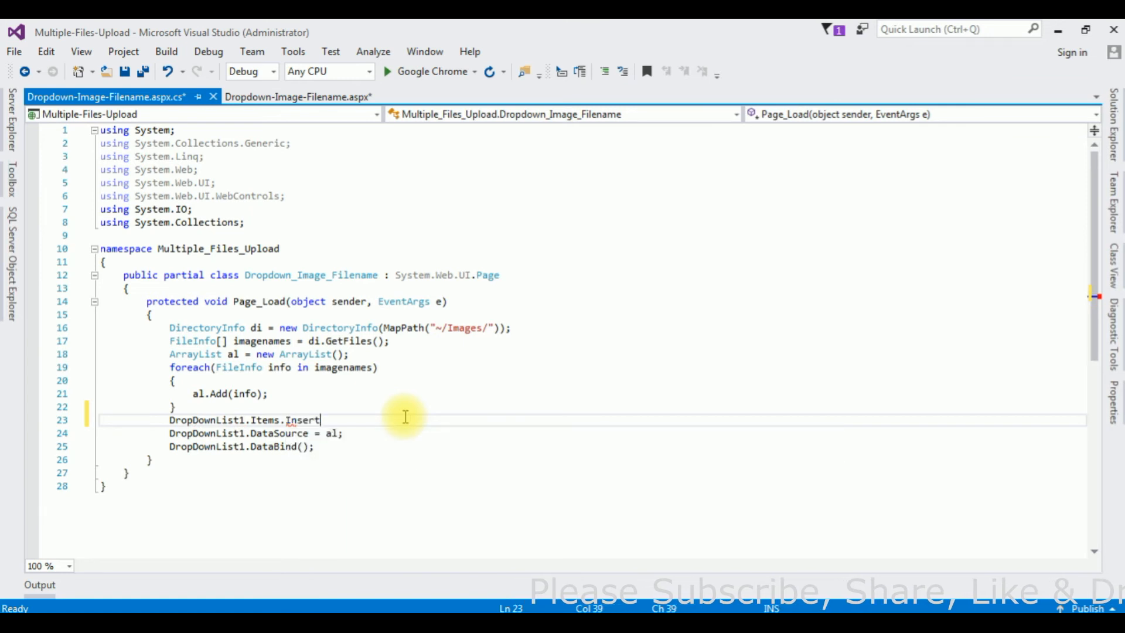
pyautogui.write('(')
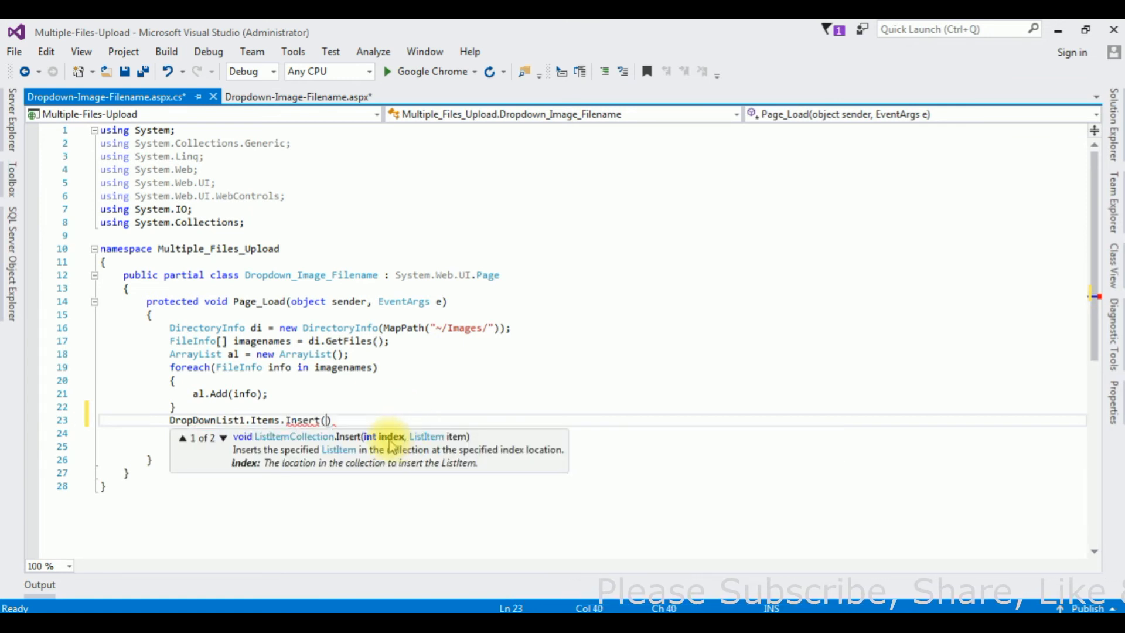
pyautogui.write('0')
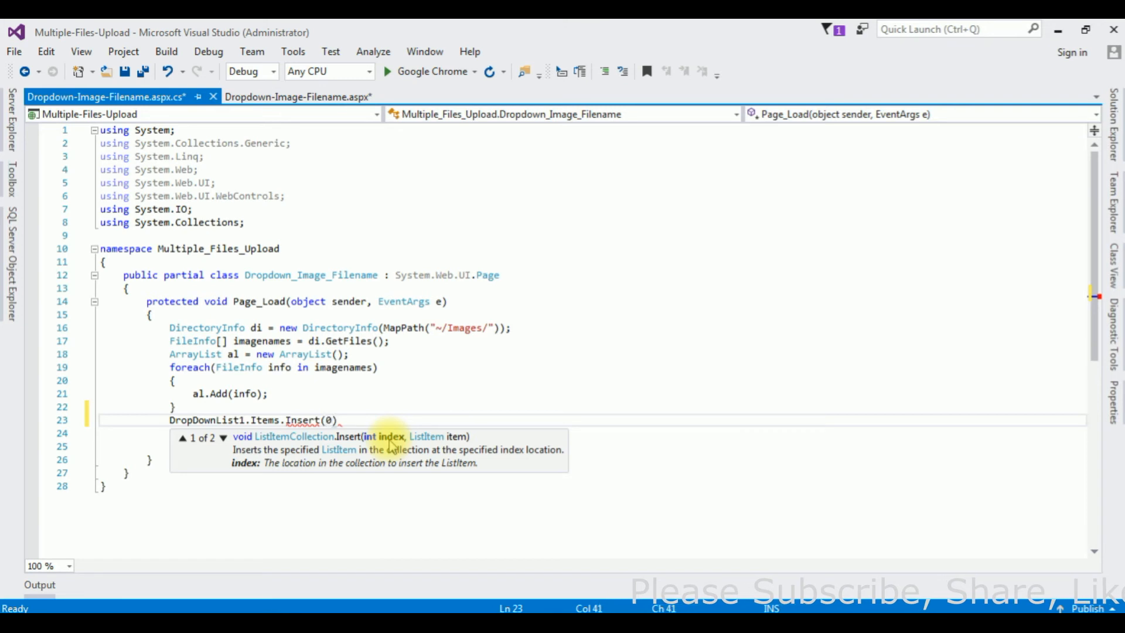
pyautogui.write(',')
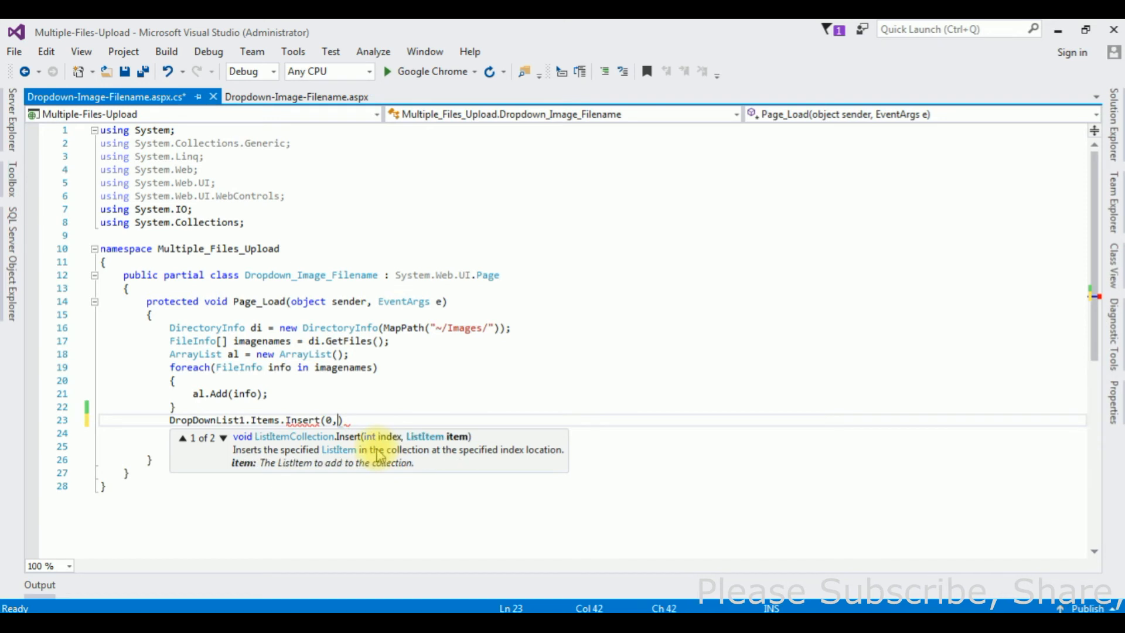
pyautogui.write('"')
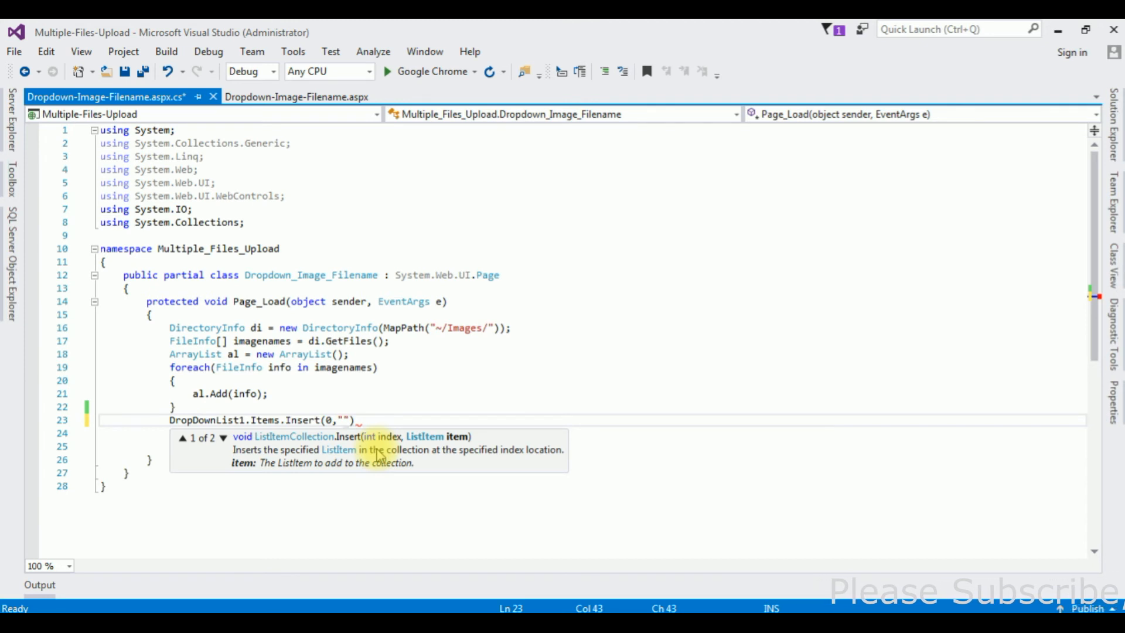
pyautogui.write('--')
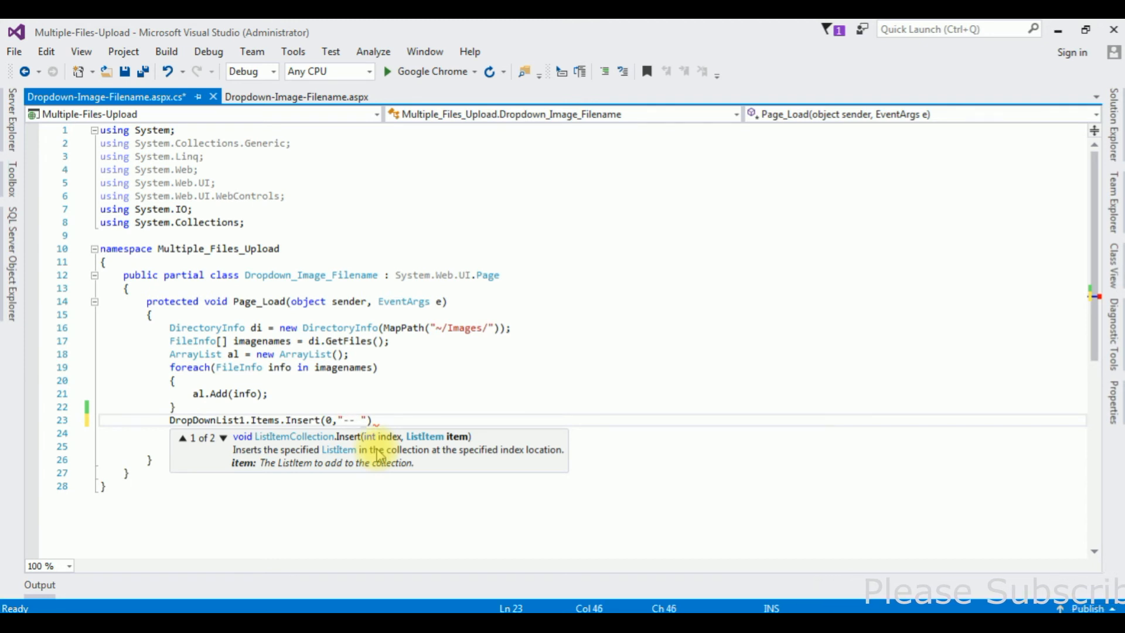
pyautogui.write('ch')
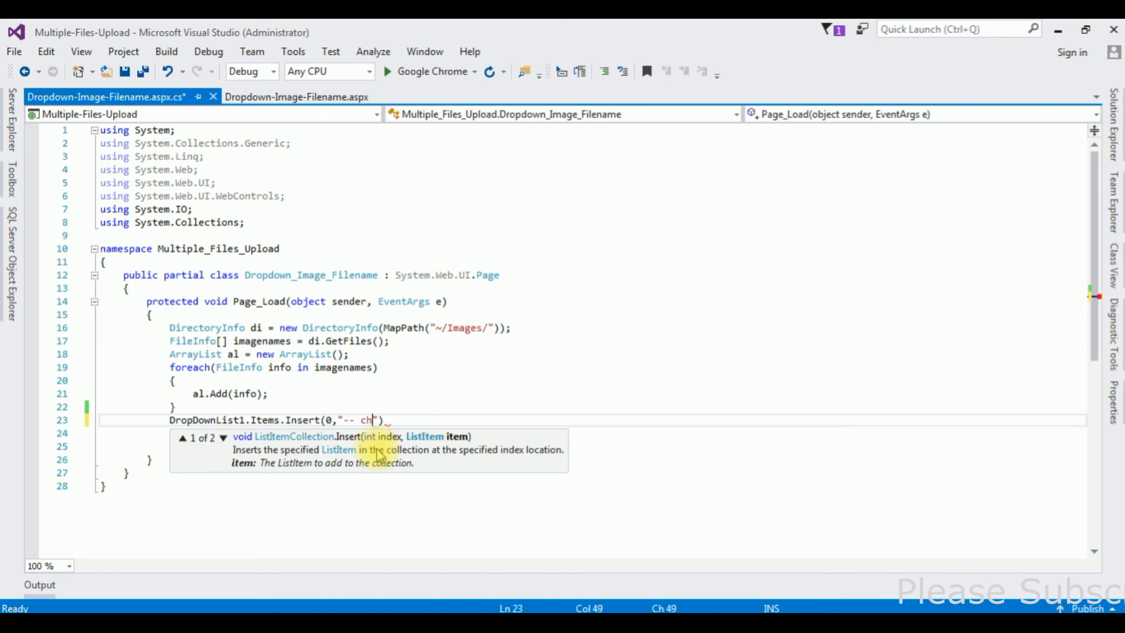
pyautogui.write('oose --')
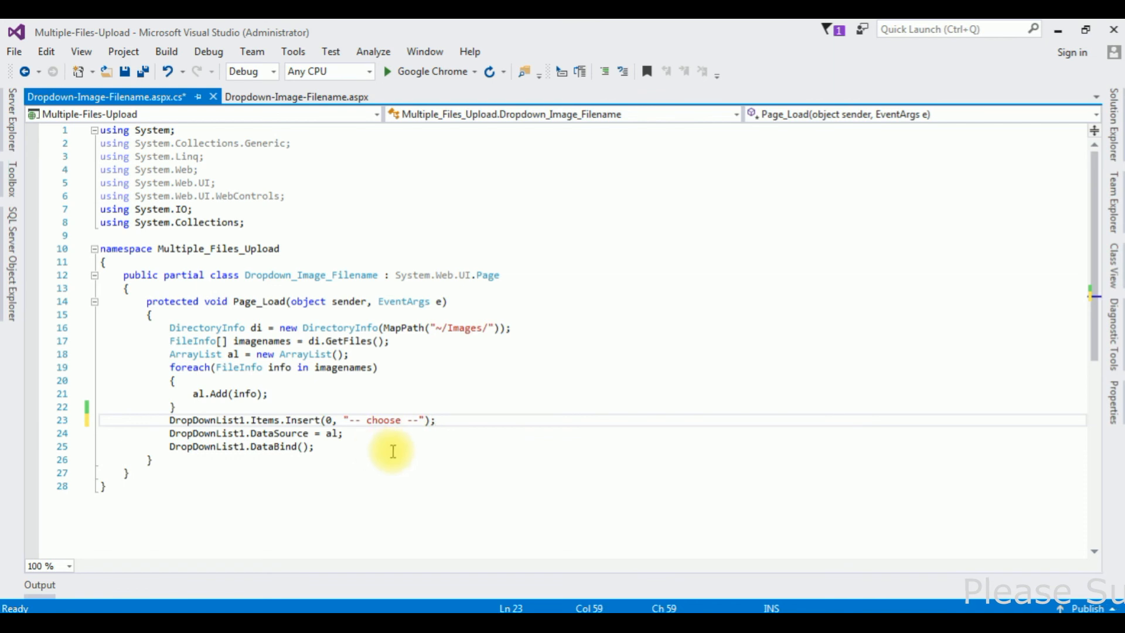
pyautogui.moveTo(463, 453)
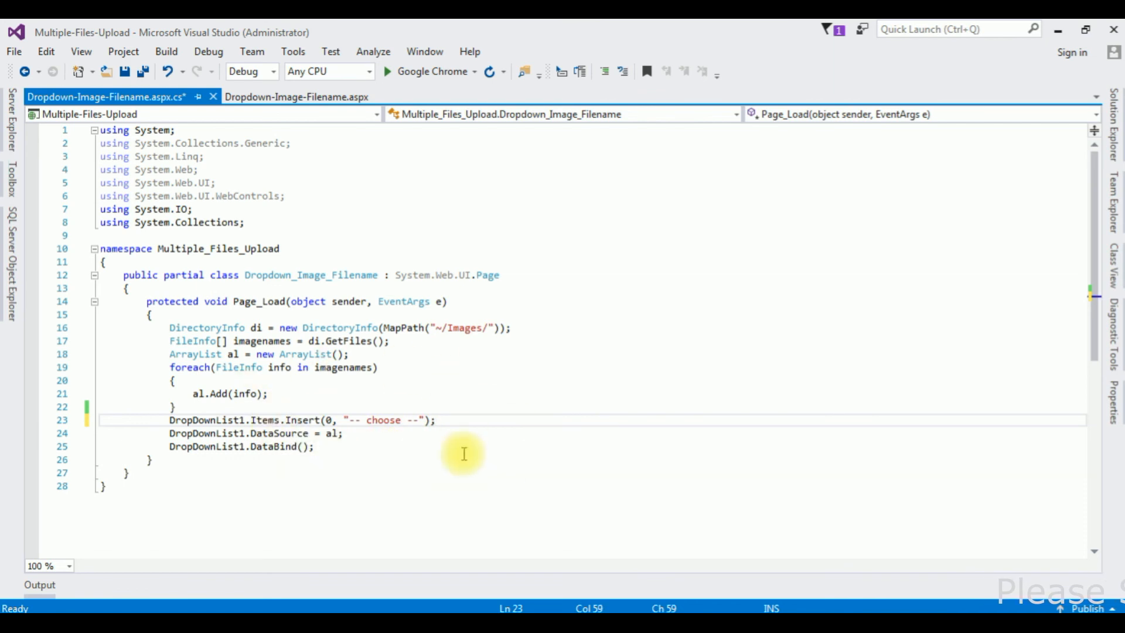